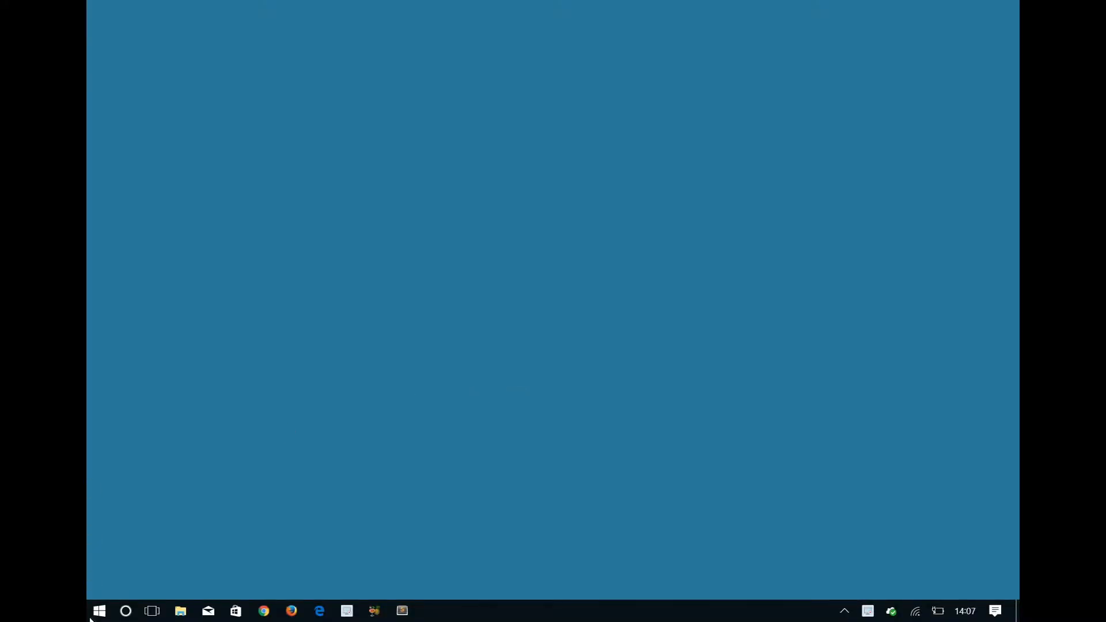
# - Reach Devices settings from Start and begin adding a Bluetooth or other device
pyautogui.click(100, 611)
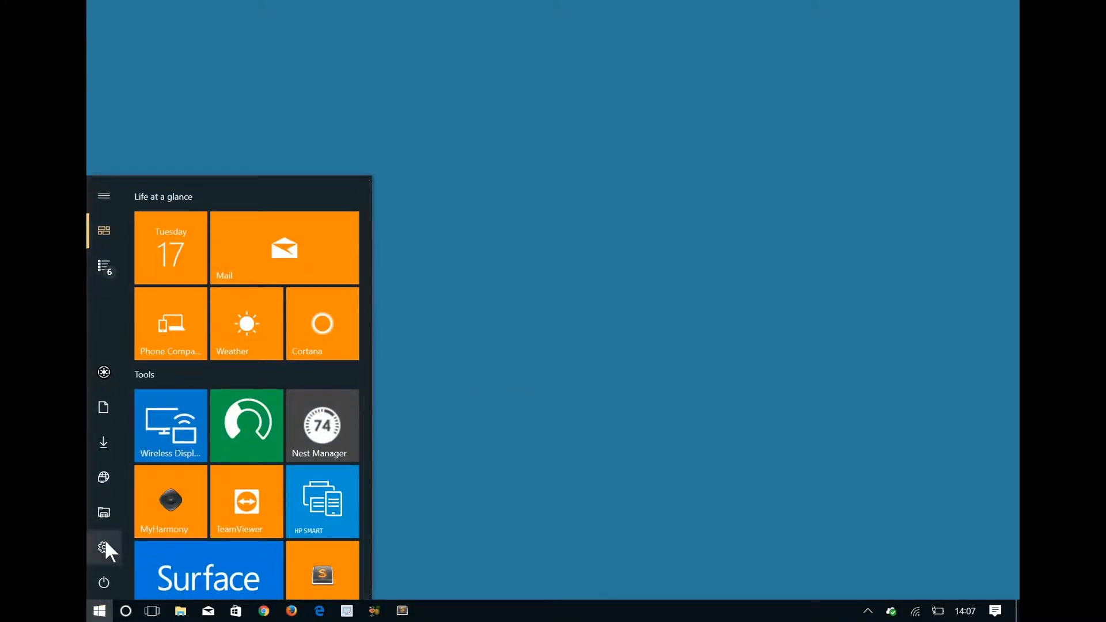
pyautogui.click(103, 545)
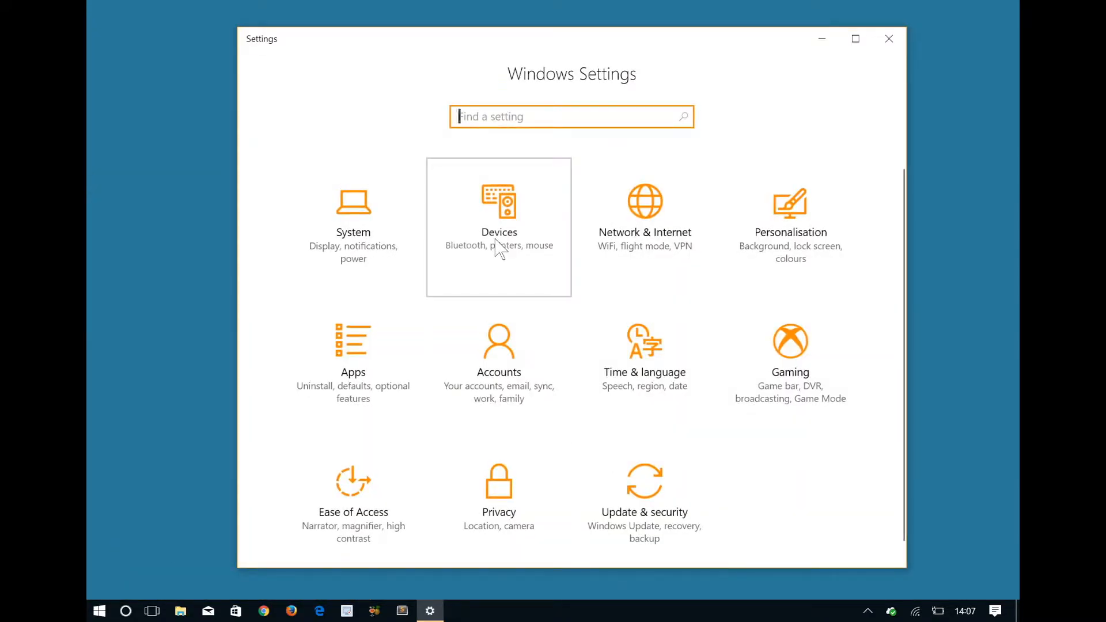
pyautogui.click(499, 208)
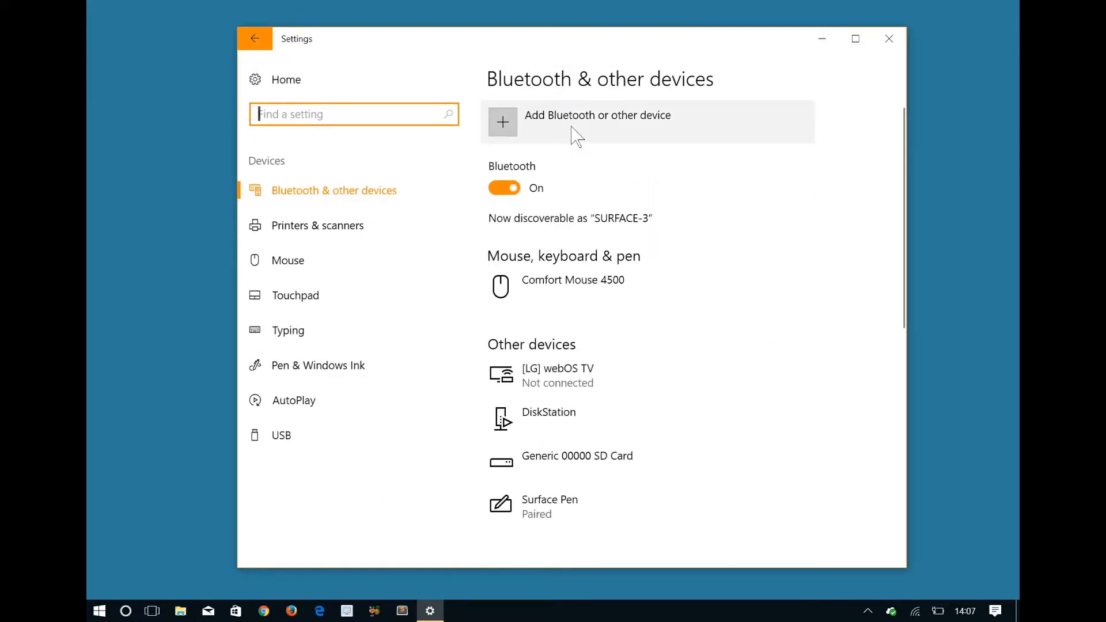
pyautogui.click(503, 121)
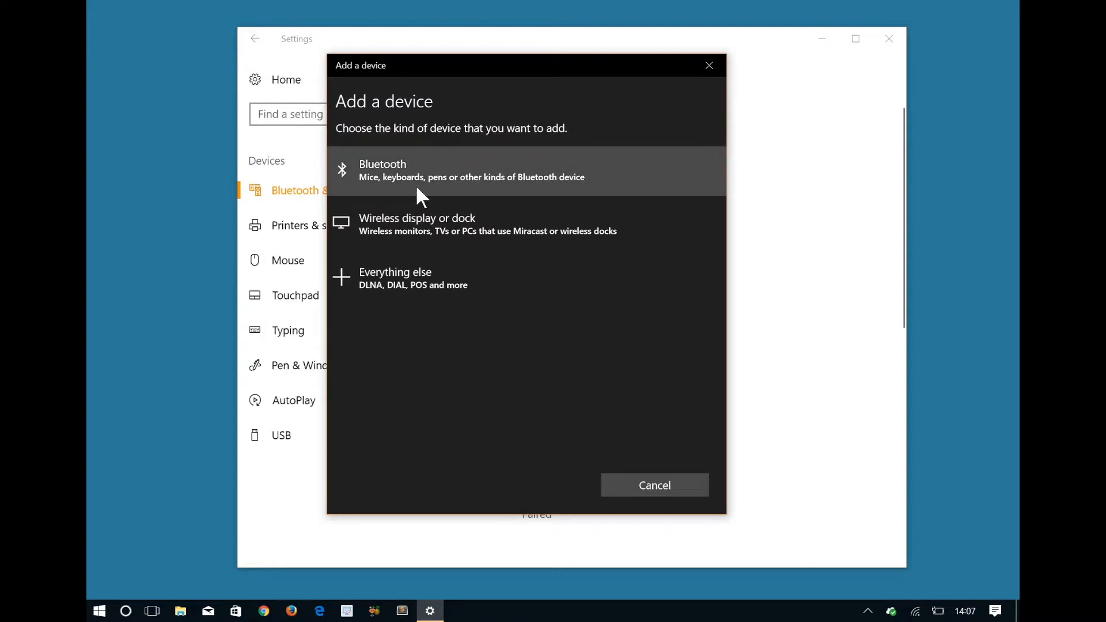
pyautogui.moveTo(375, 190)
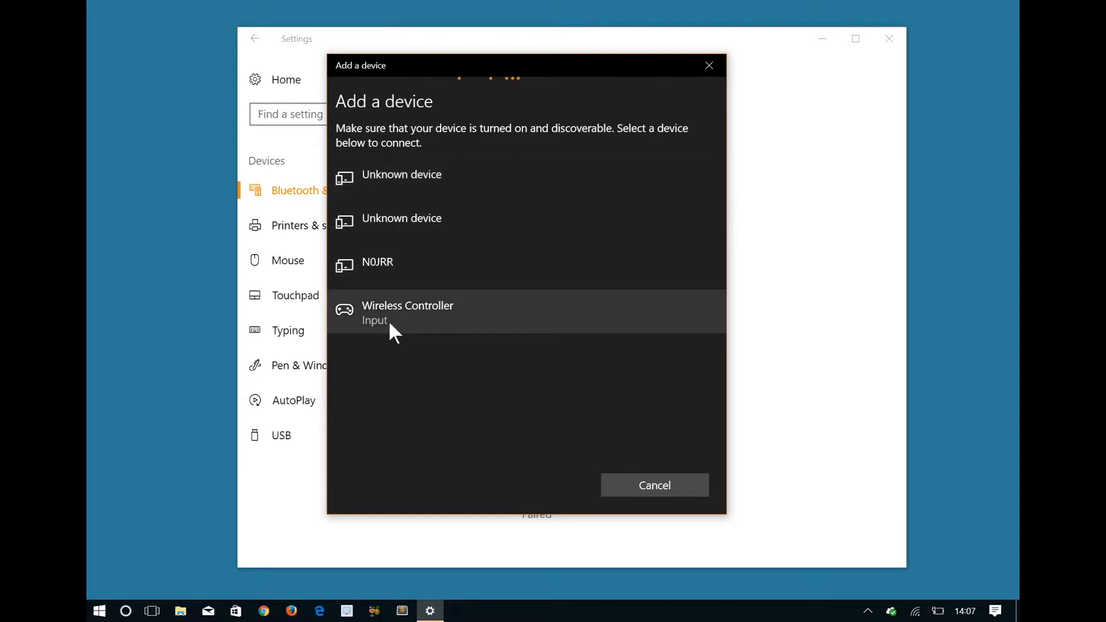
# - Pair the Wireless Controller over Bluetooth and finish setup so it shows Connected
pyautogui.click(408, 312)
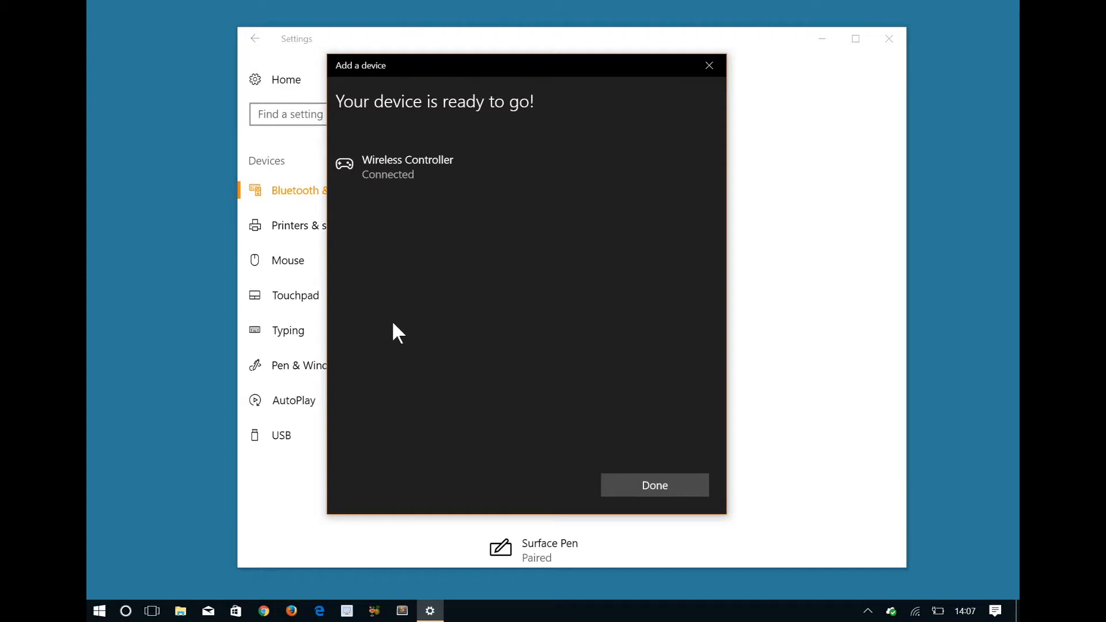
pyautogui.click(655, 485)
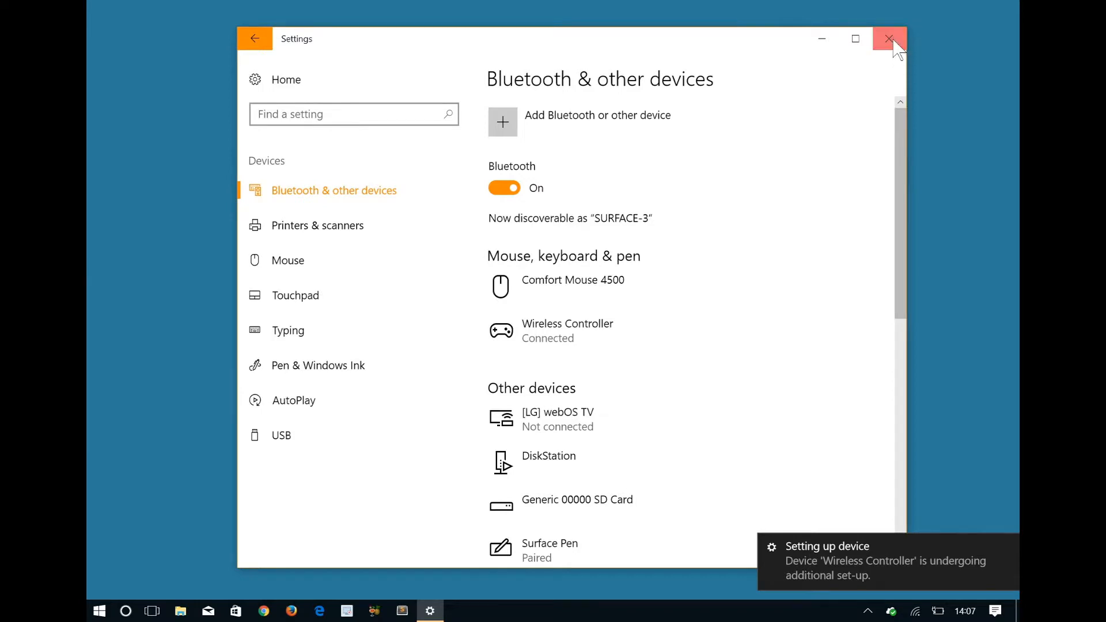
pyautogui.click(890, 39)
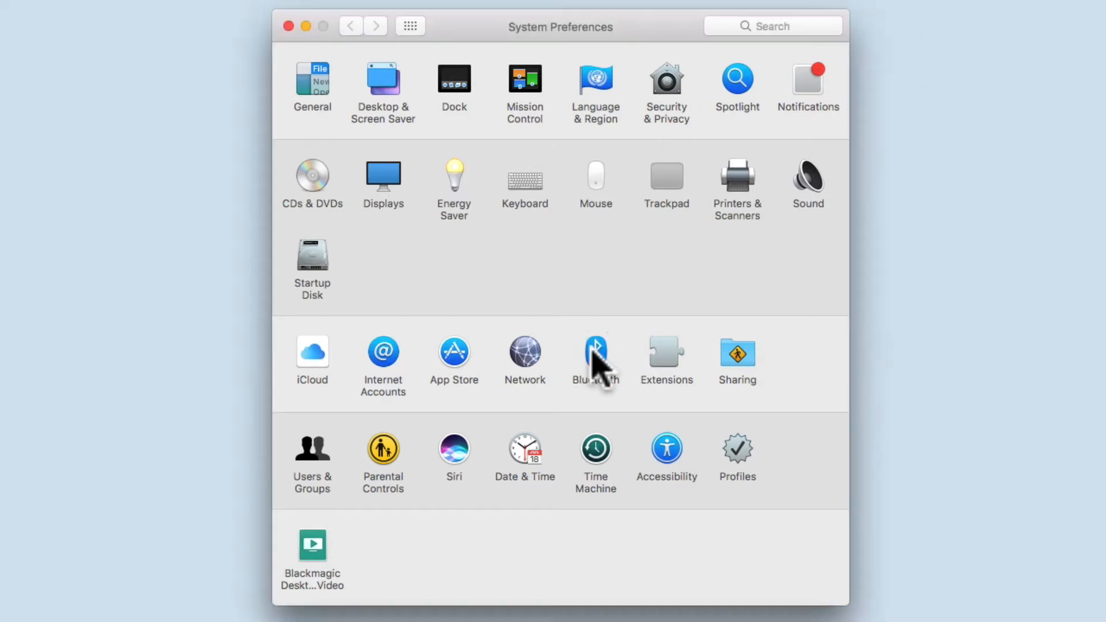
# - In macOS Bluetooth preferences, pair the Wireless Controller so it lists as Connected
pyautogui.click(595, 353)
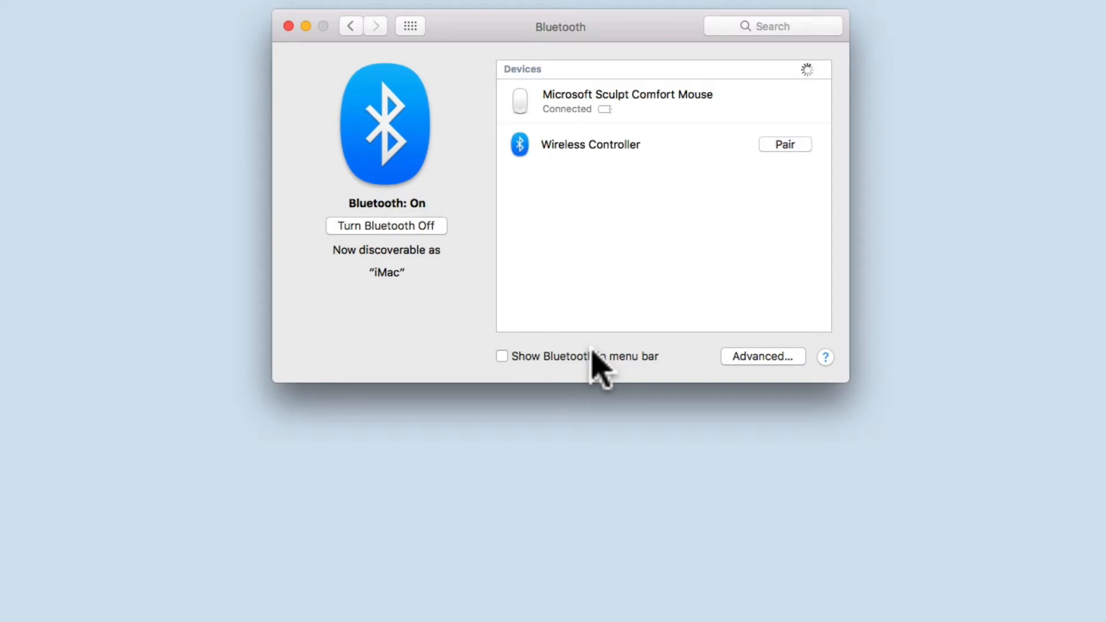
pyautogui.moveTo(549, 170)
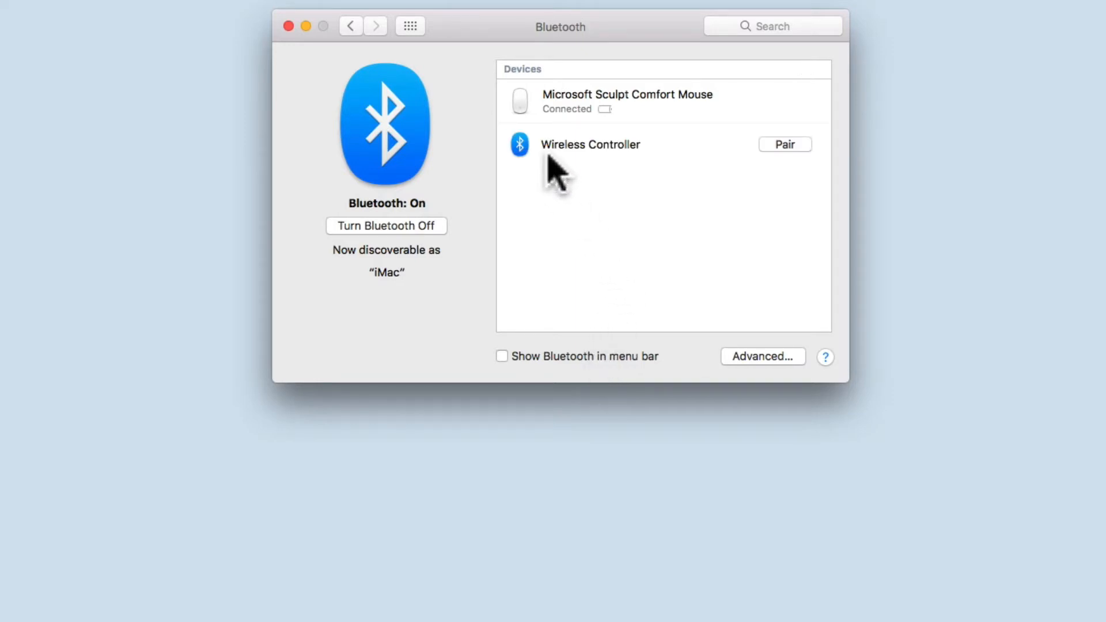
pyautogui.moveTo(785, 183)
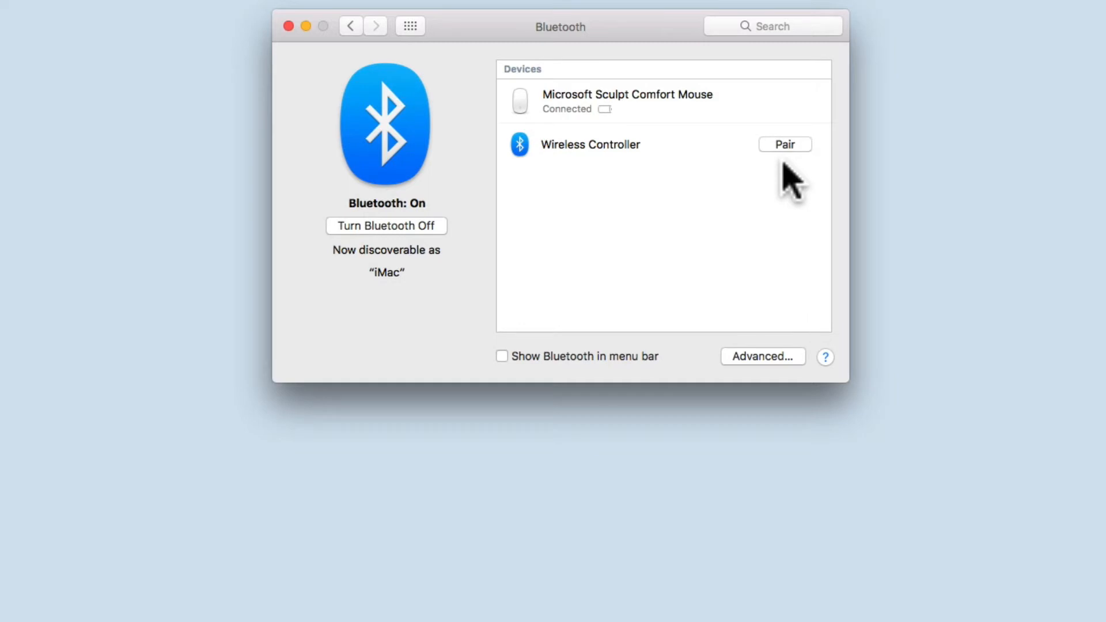
pyautogui.click(784, 144)
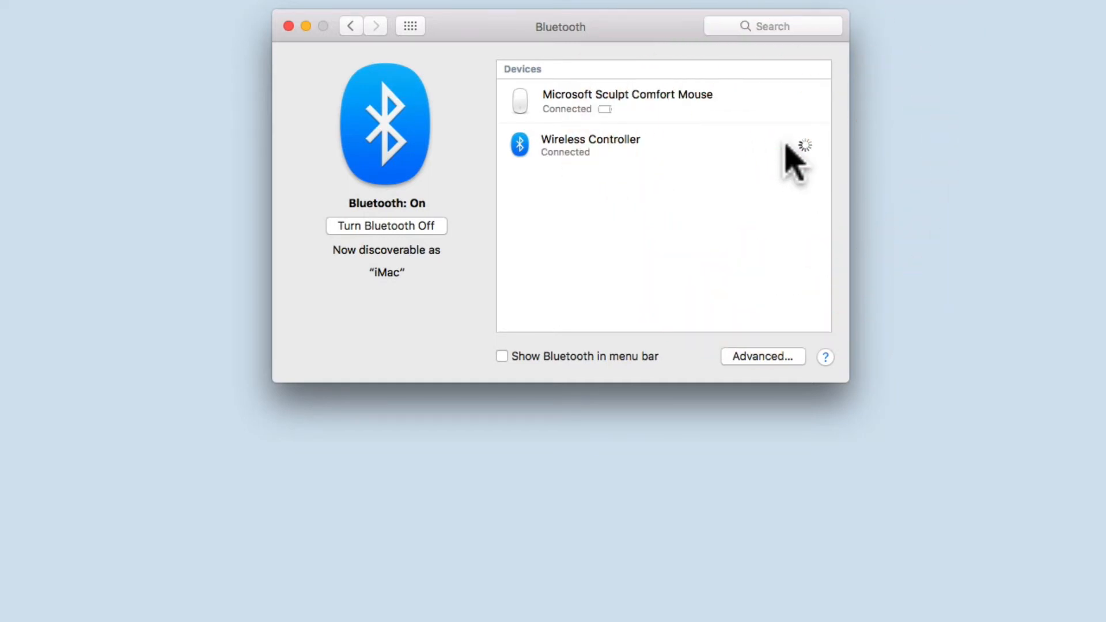